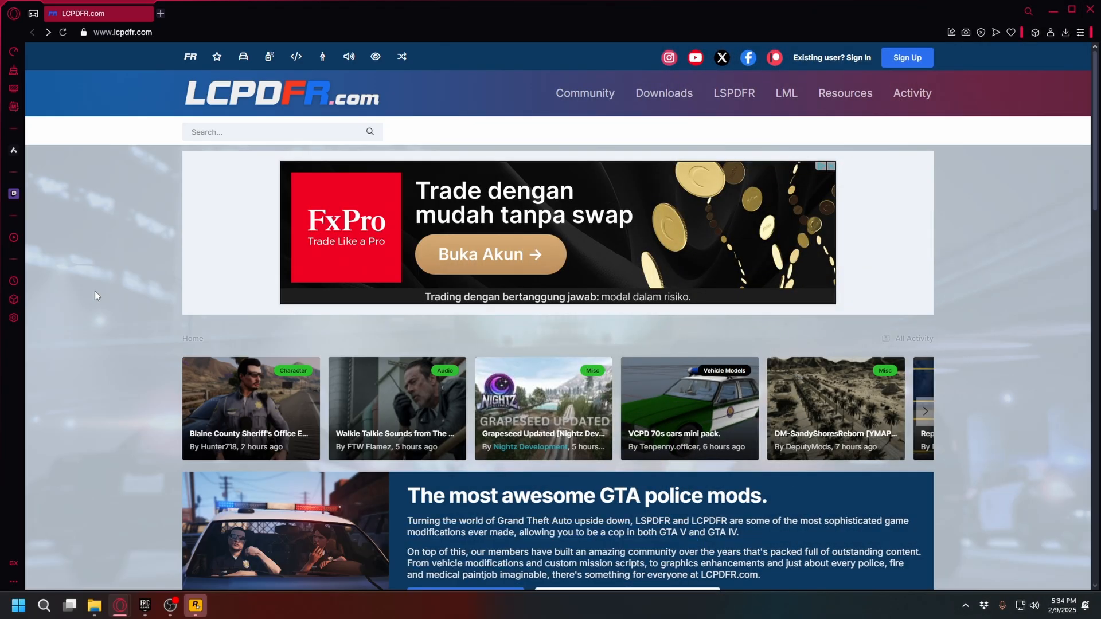
Step: Download LSPDFR 0.4.9 (Build 9110) from LCPDFR.com, agreeing to the download terms
click(140, 32)
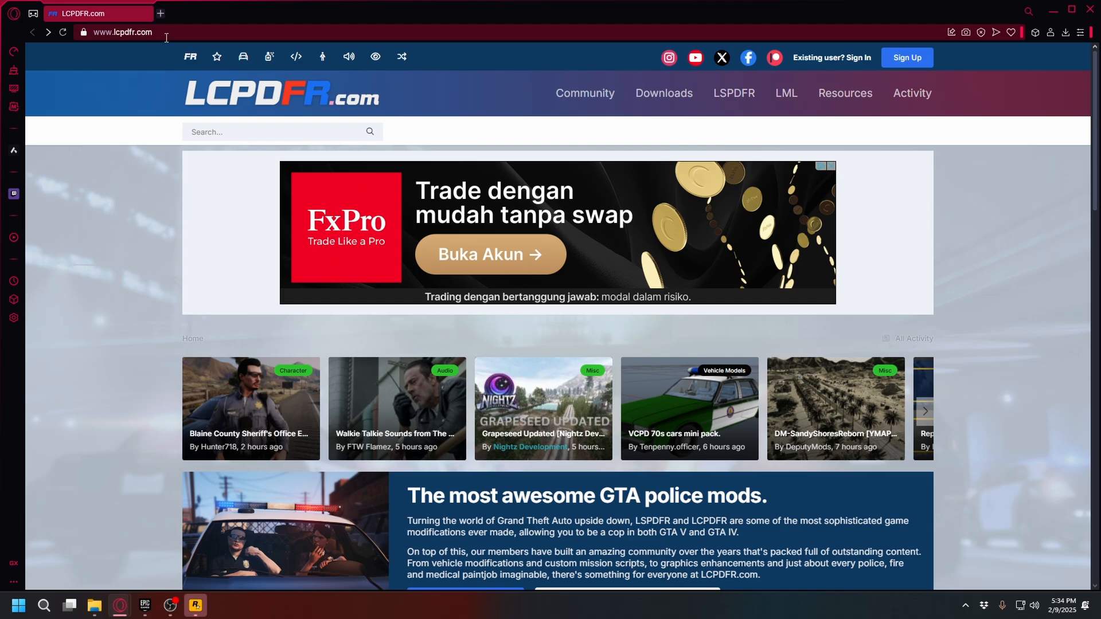
scroll(down, 3)
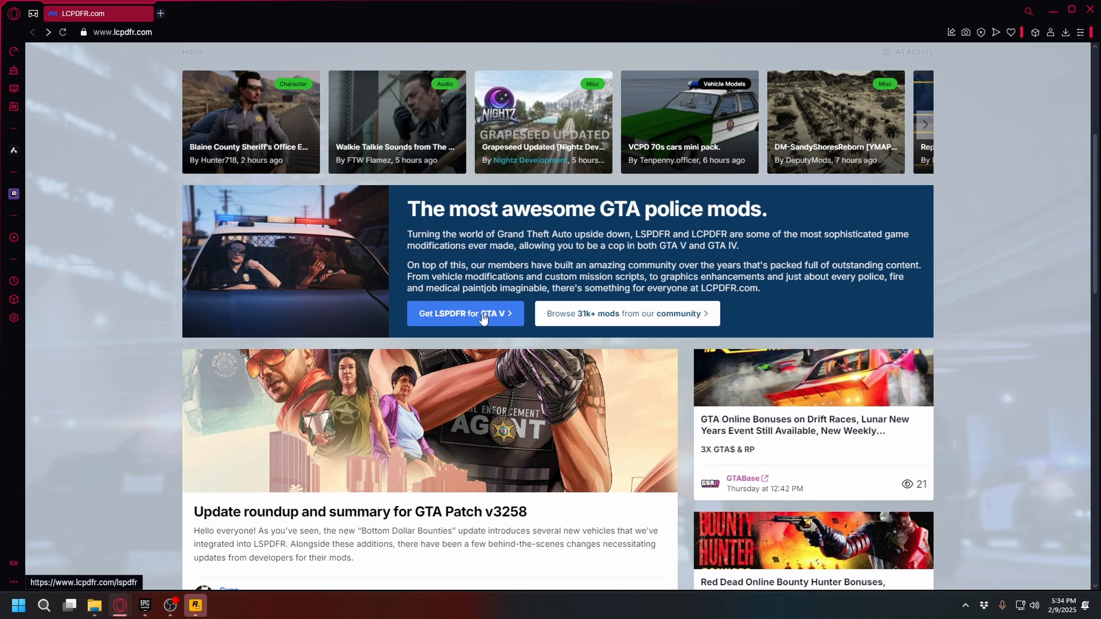
click(465, 313)
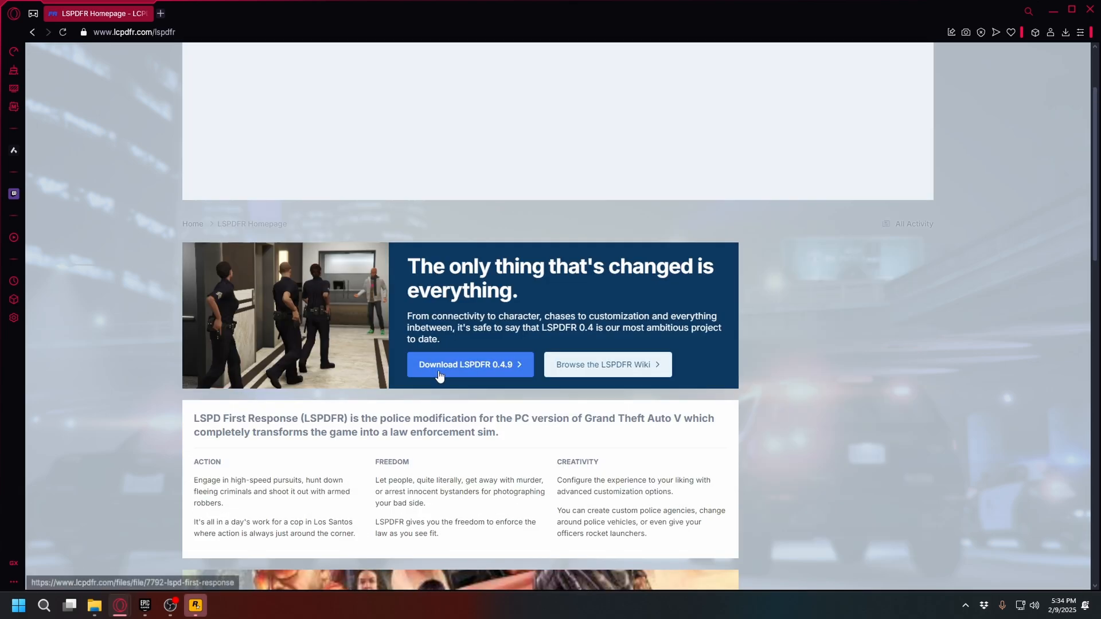
click(466, 365)
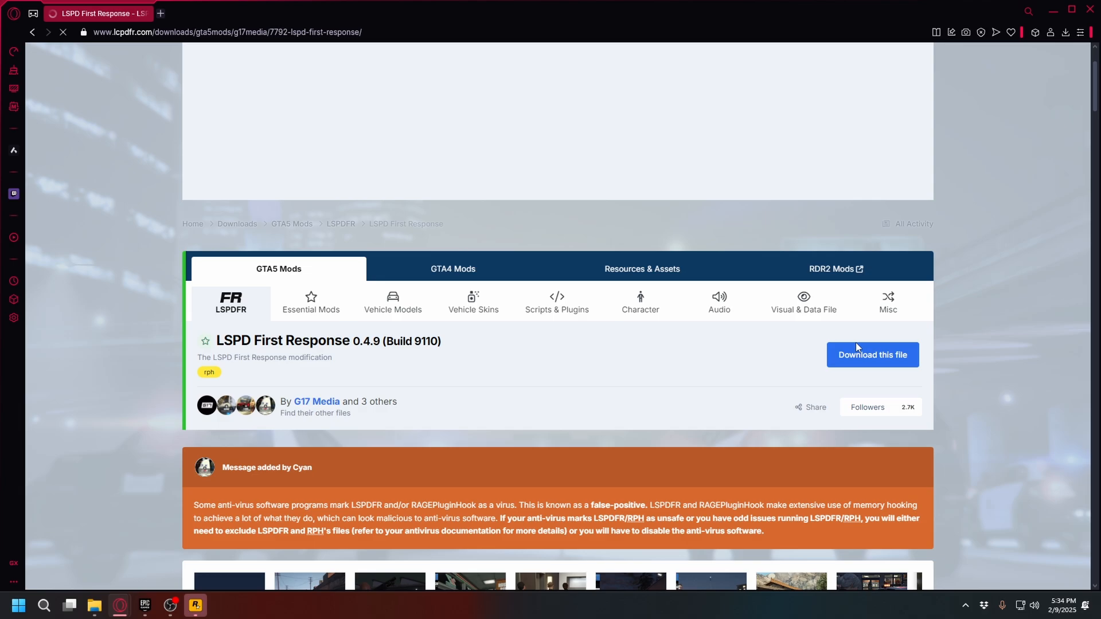
click(872, 355)
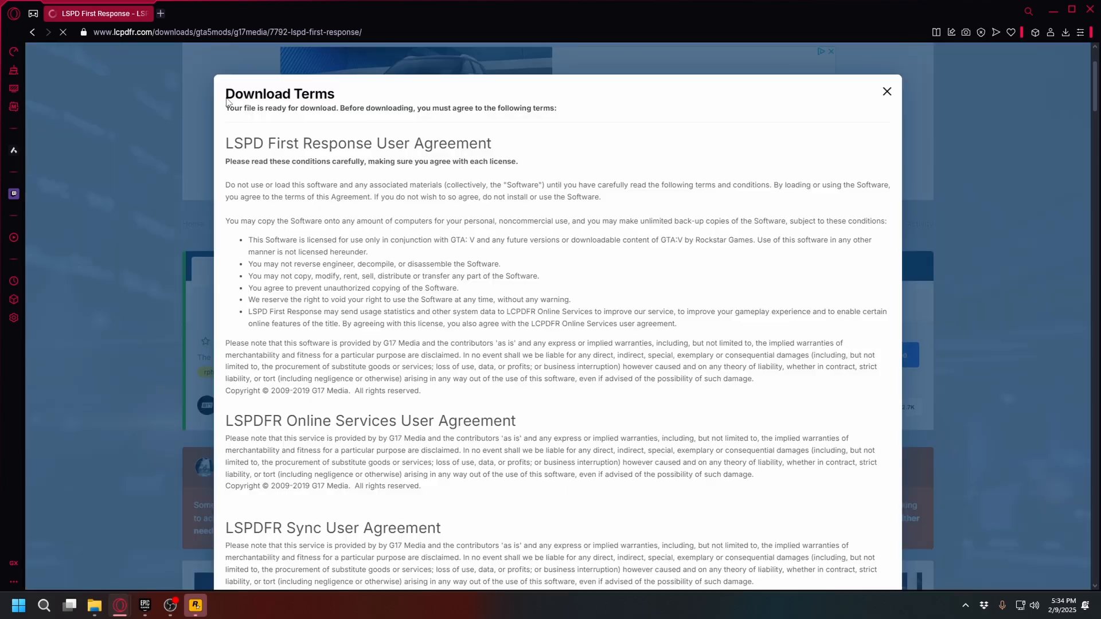
scroll(down, 3)
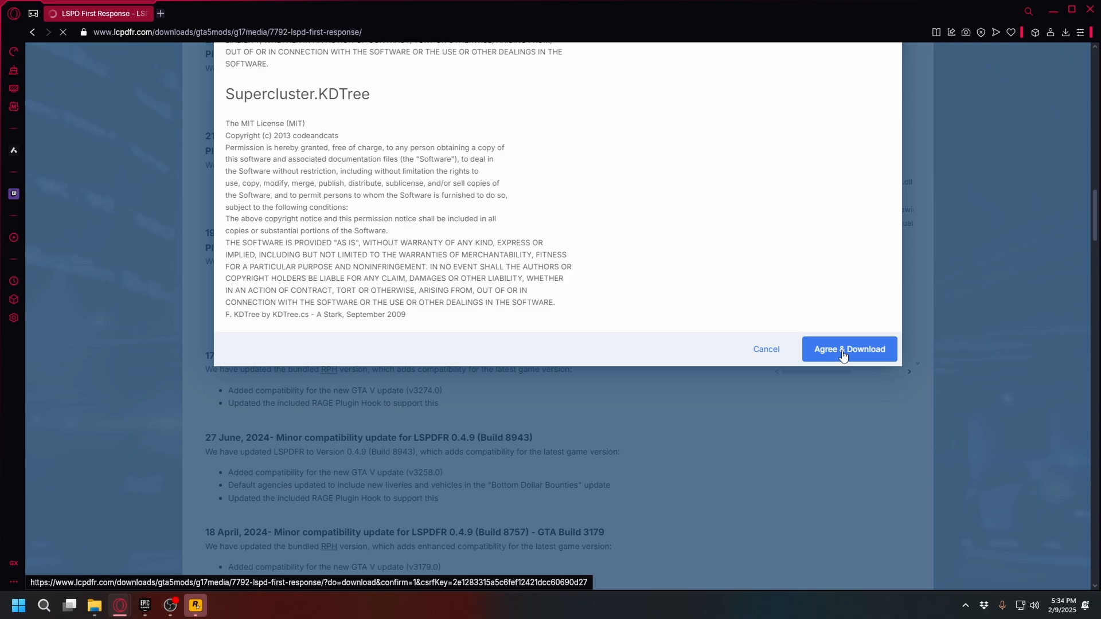
click(849, 349)
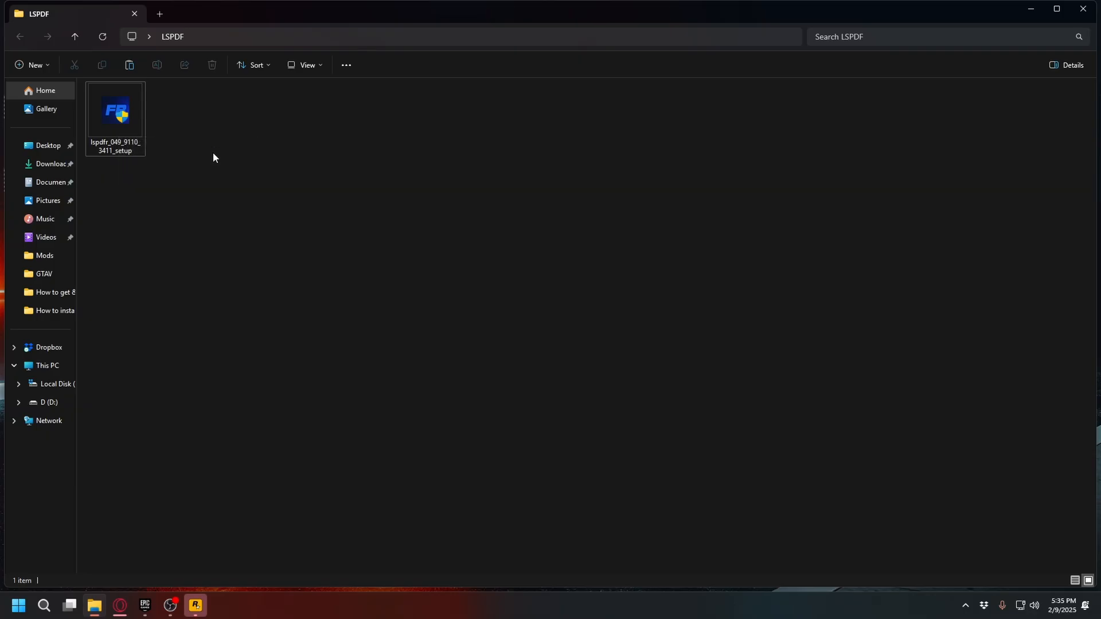
mouse_move(118, 112)
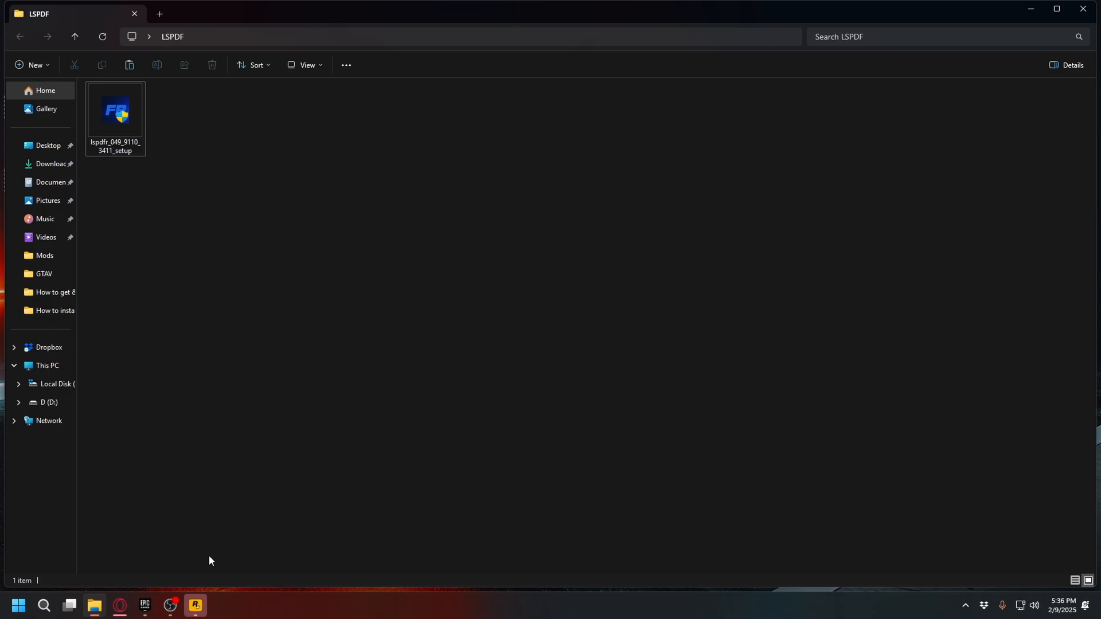
Step: Switch from the LSPDF folder to the Epic Games Launcher library
click(144, 605)
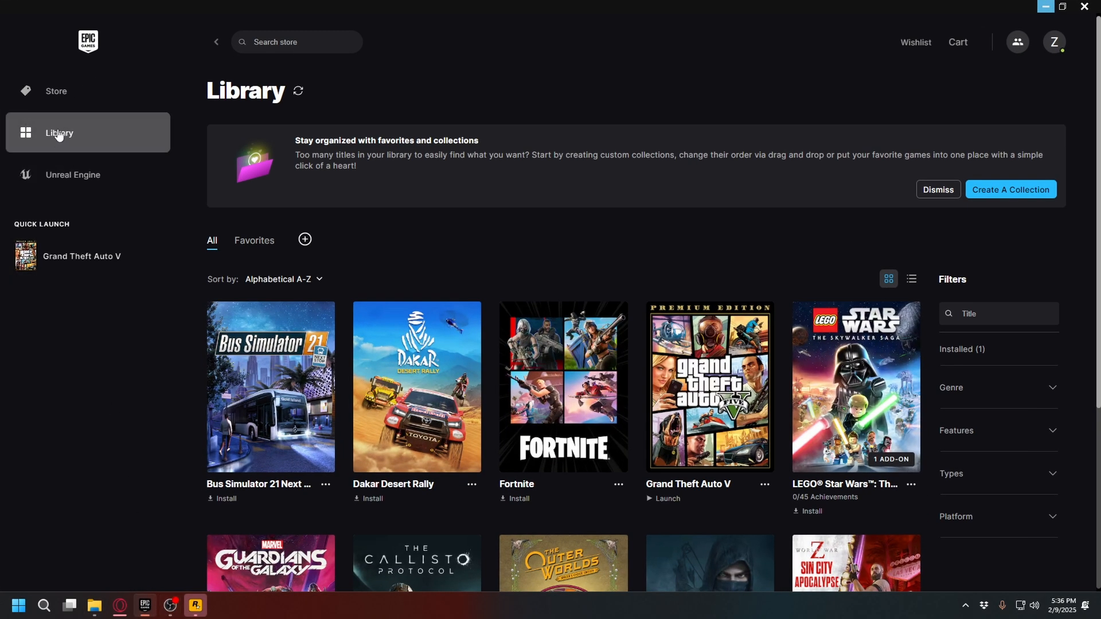
Step: Bring up the Manage options for Grand Theft Auto V in the Epic library
click(764, 485)
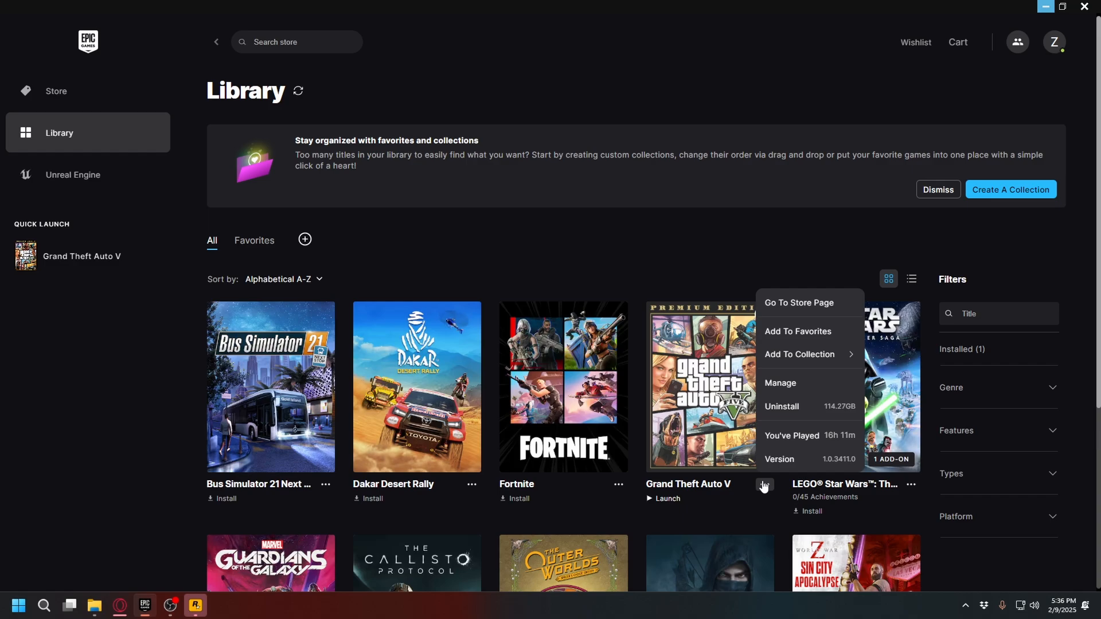
mouse_move(792, 382)
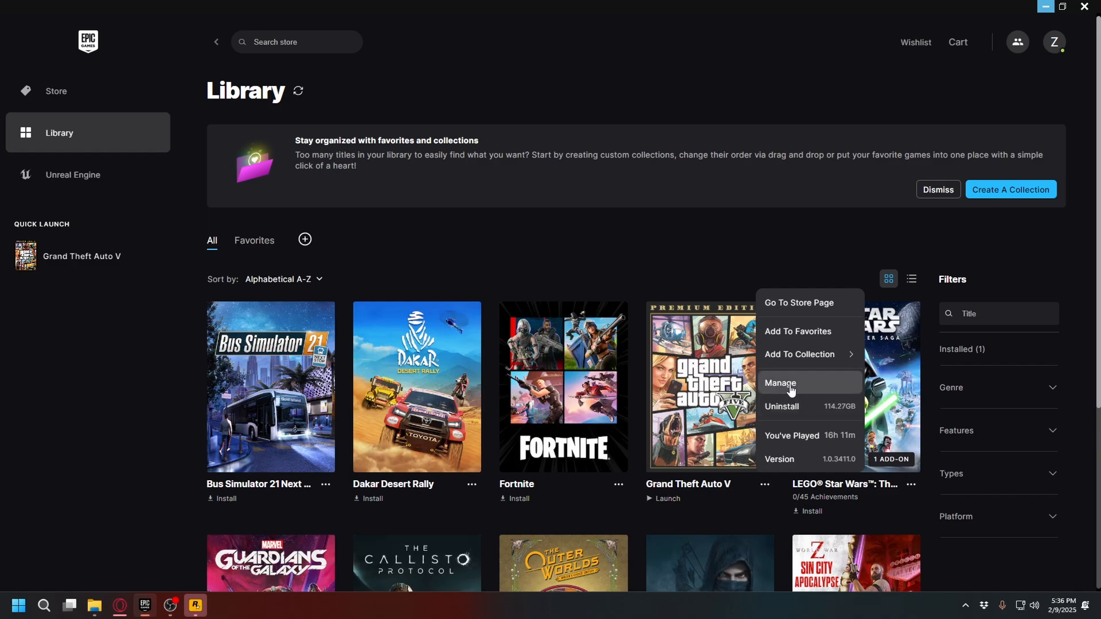
click(780, 383)
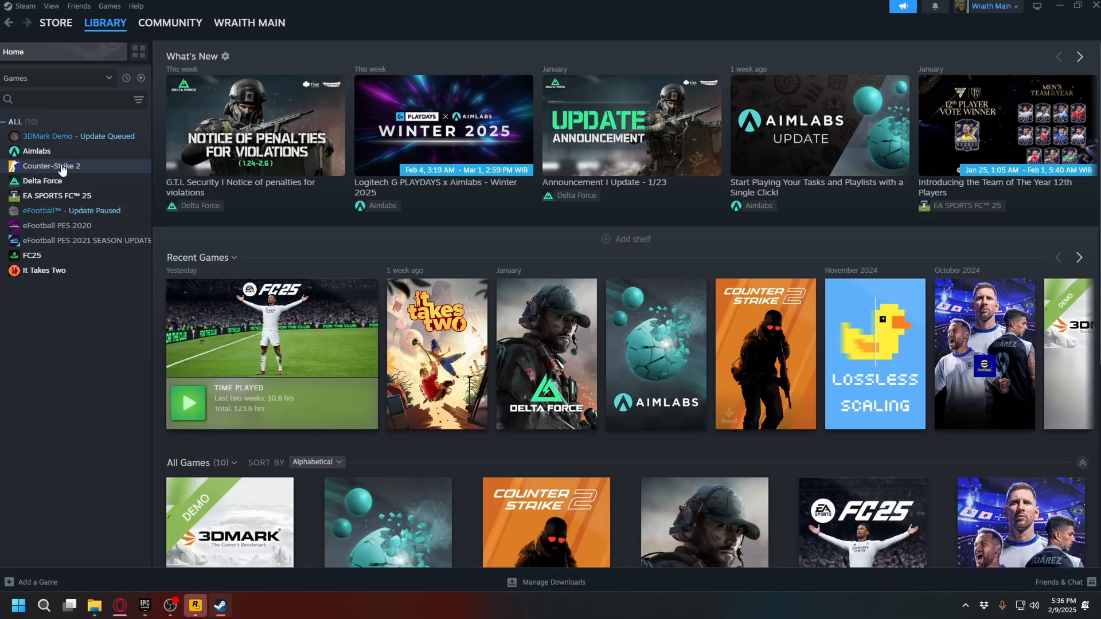
Step: Show EA SPORTS FC 25's Steam Properties on the Installed Files section
click(105, 22)
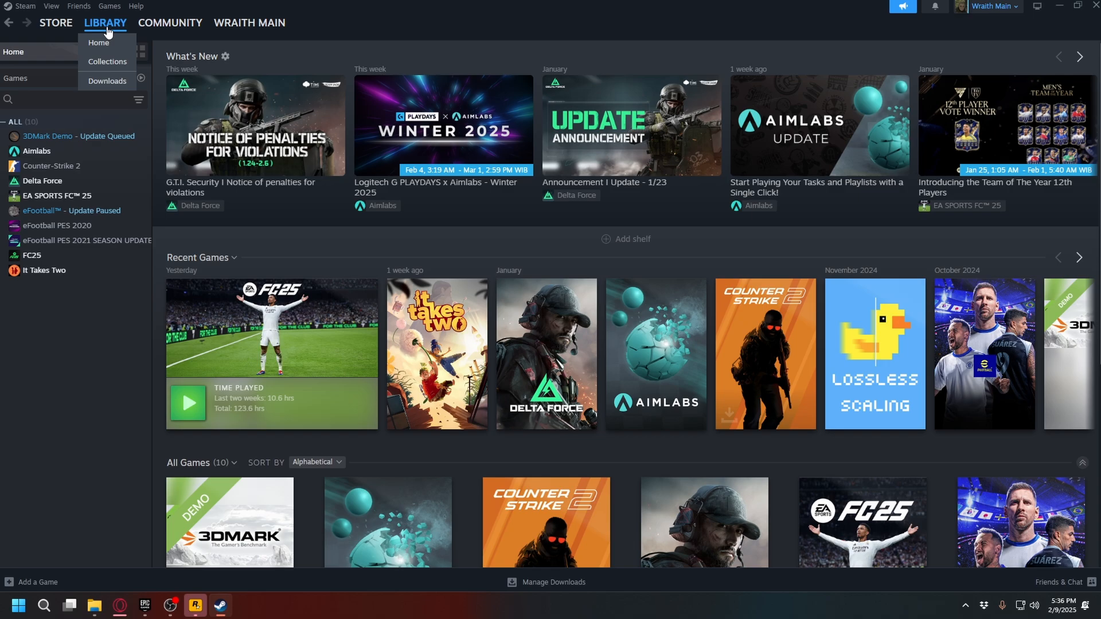
right_click(42, 210)
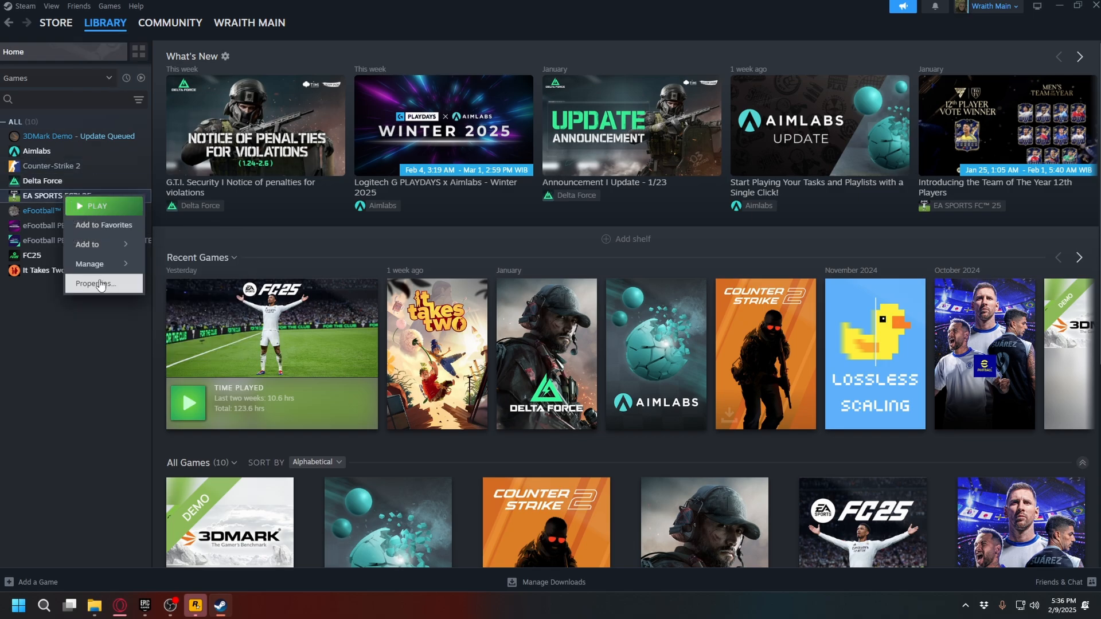
click(97, 284)
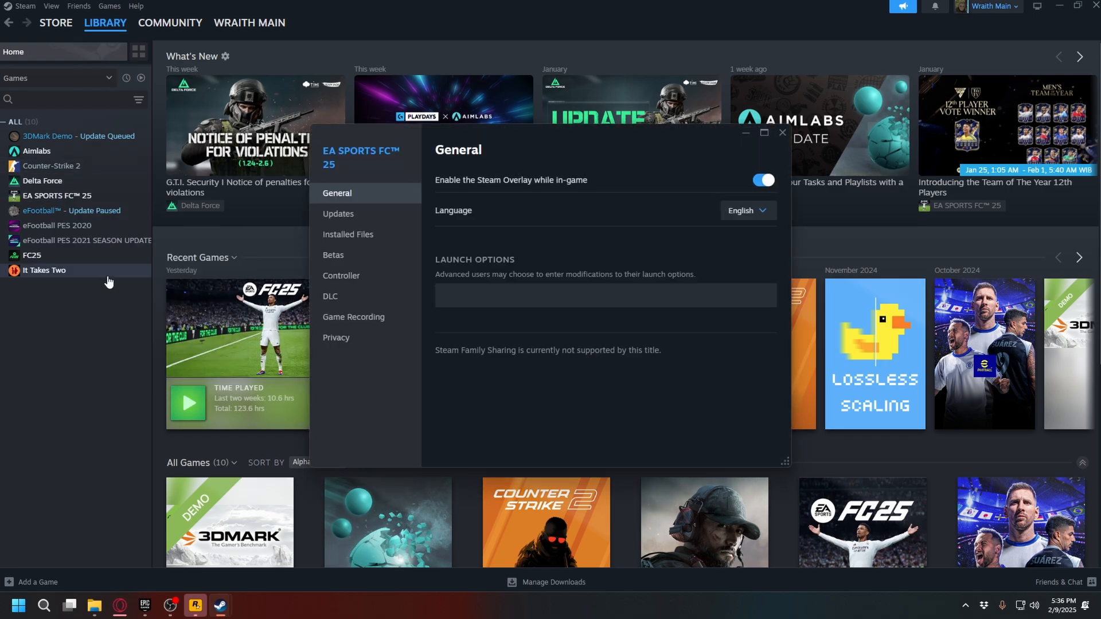
click(347, 234)
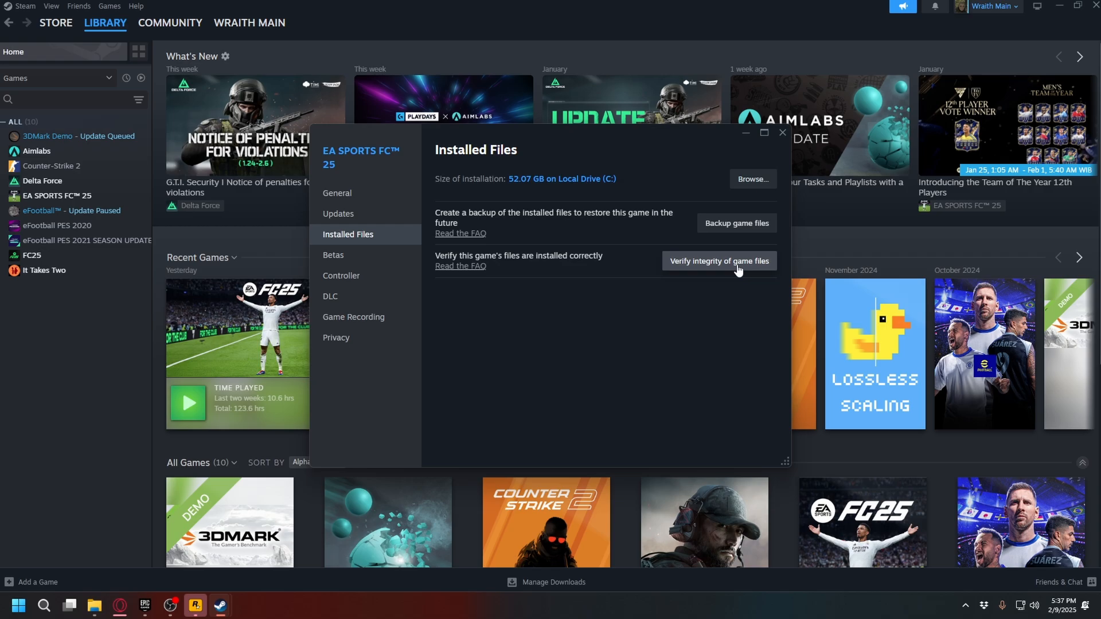
mouse_move(799, 146)
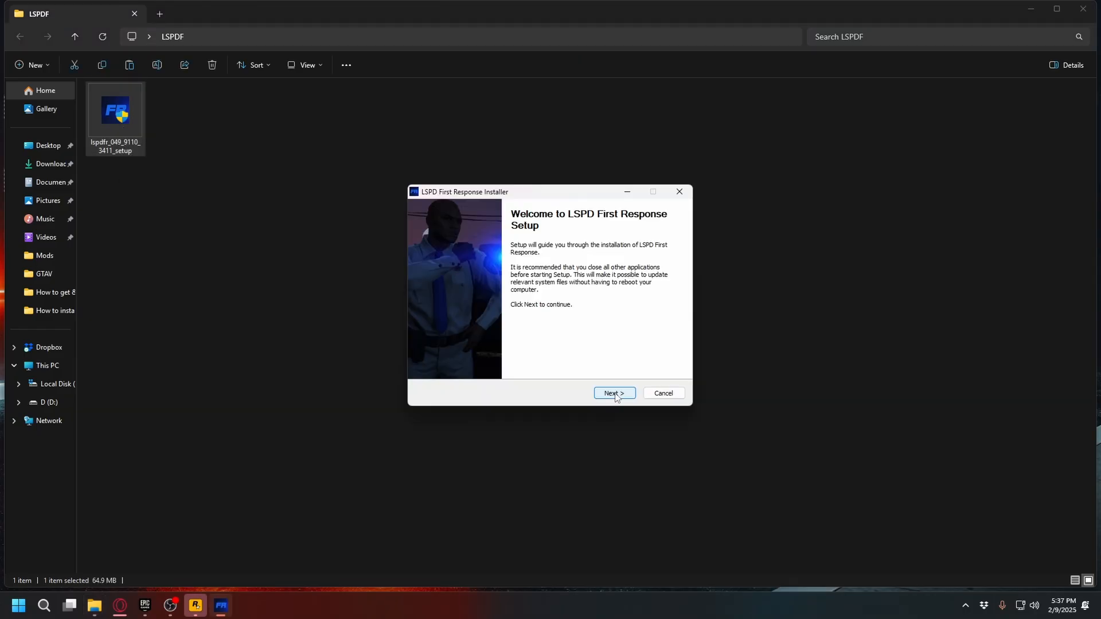
Step: Advance the LSPDFR installer from the welcome page to Choose Components
click(613, 393)
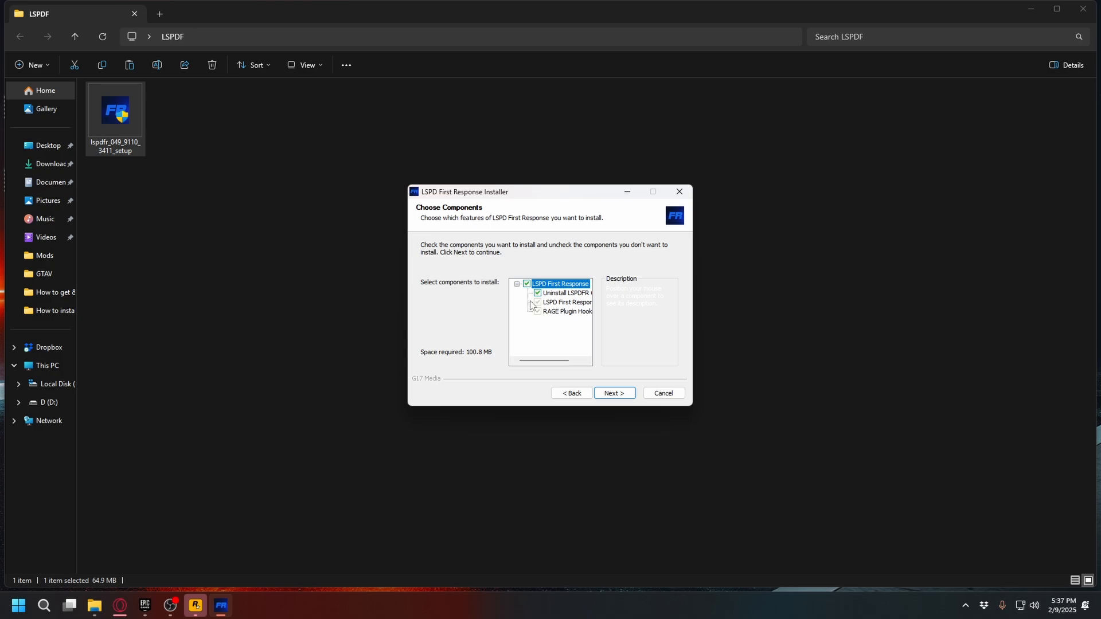
click(613, 393)
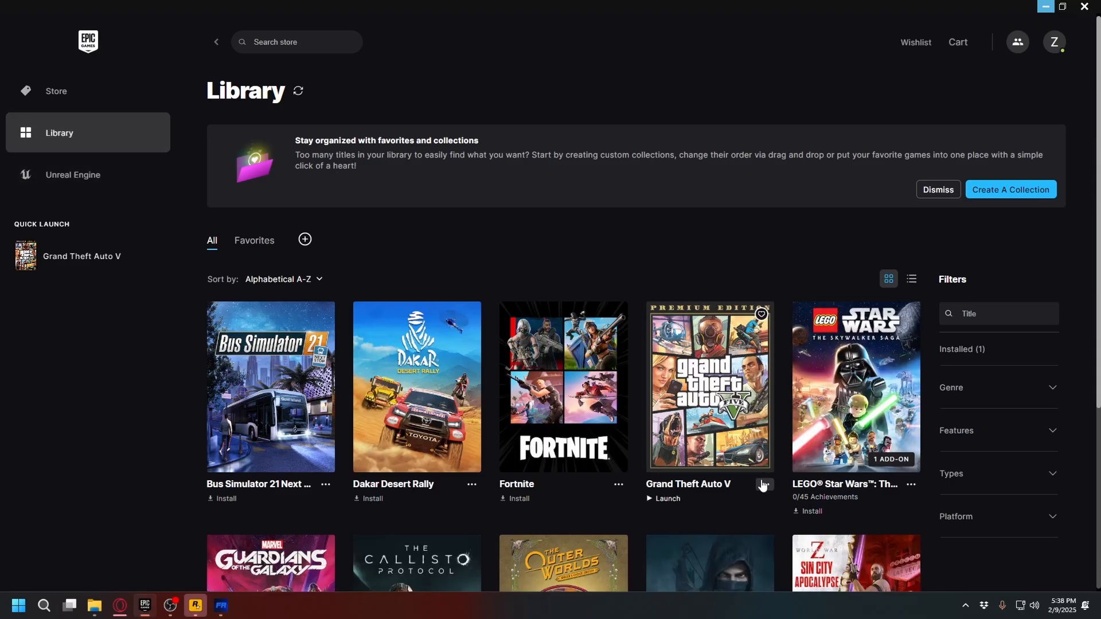
Step: Bring up the options for Grand Theft Auto V in the Epic Games library
click(764, 485)
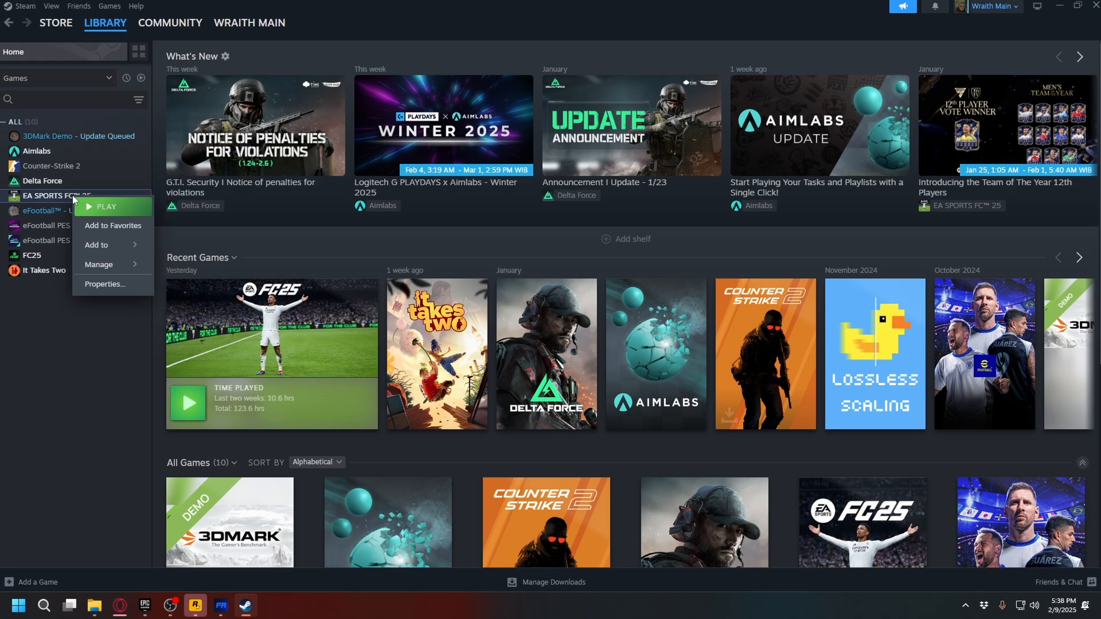
mouse_move(100, 265)
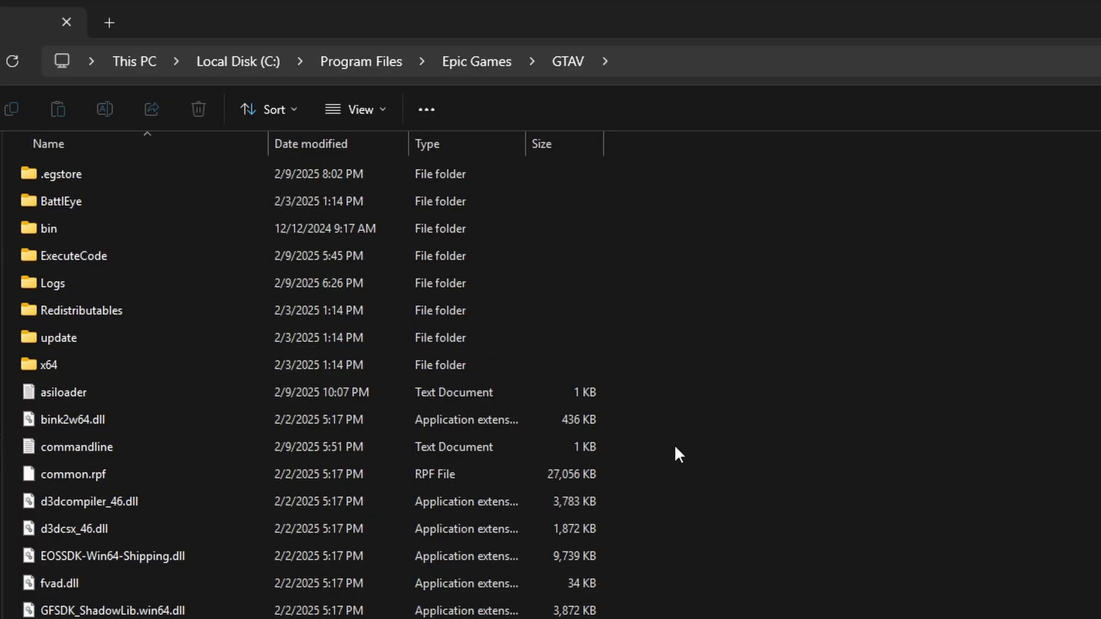
mouse_move(238, 61)
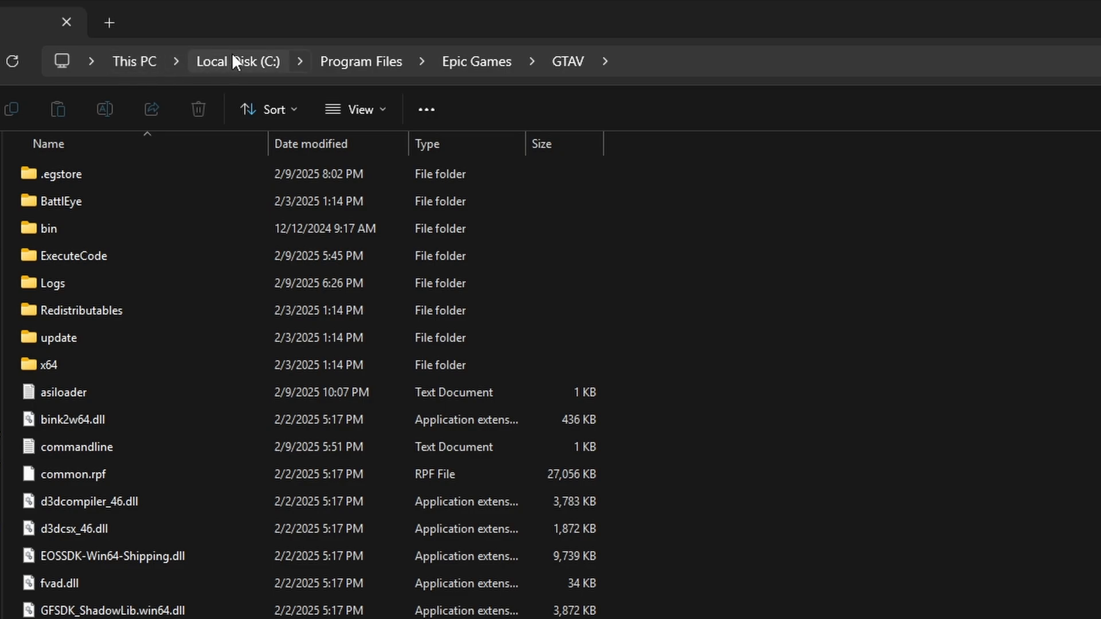
mouse_move(510, 63)
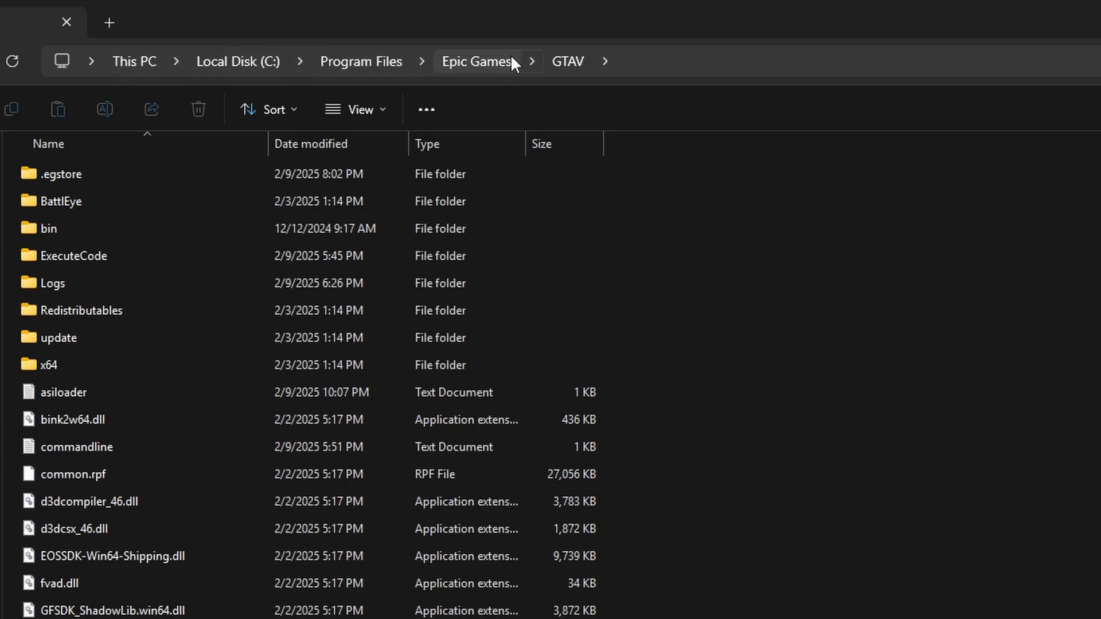
Step: Install LSPDFR using the copied GTAV folder path as the destination
click(491, 61)
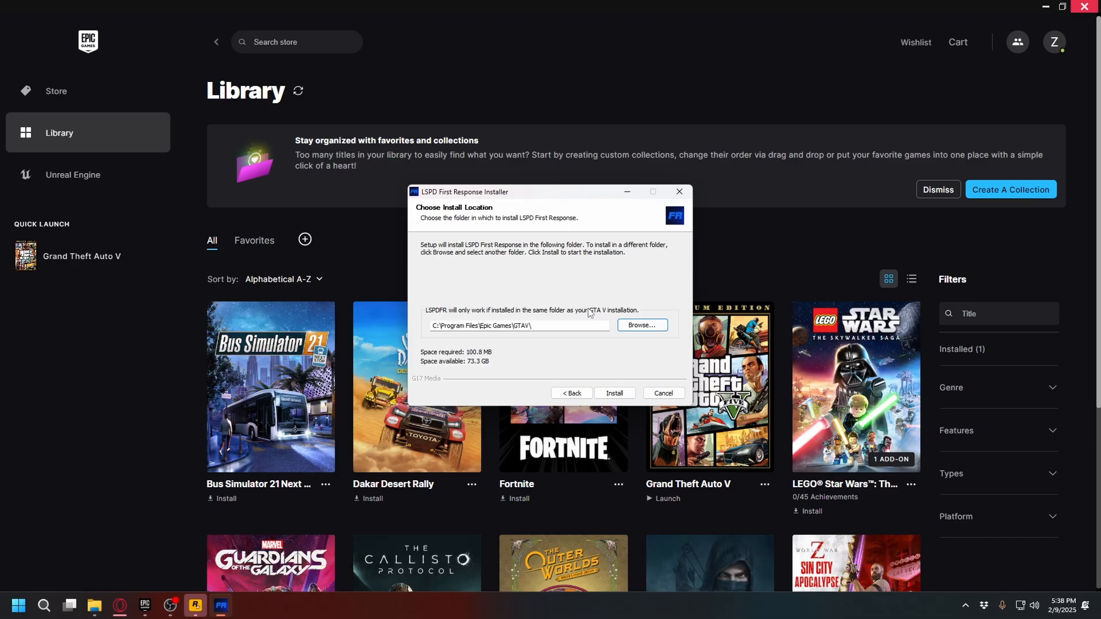
click(613, 394)
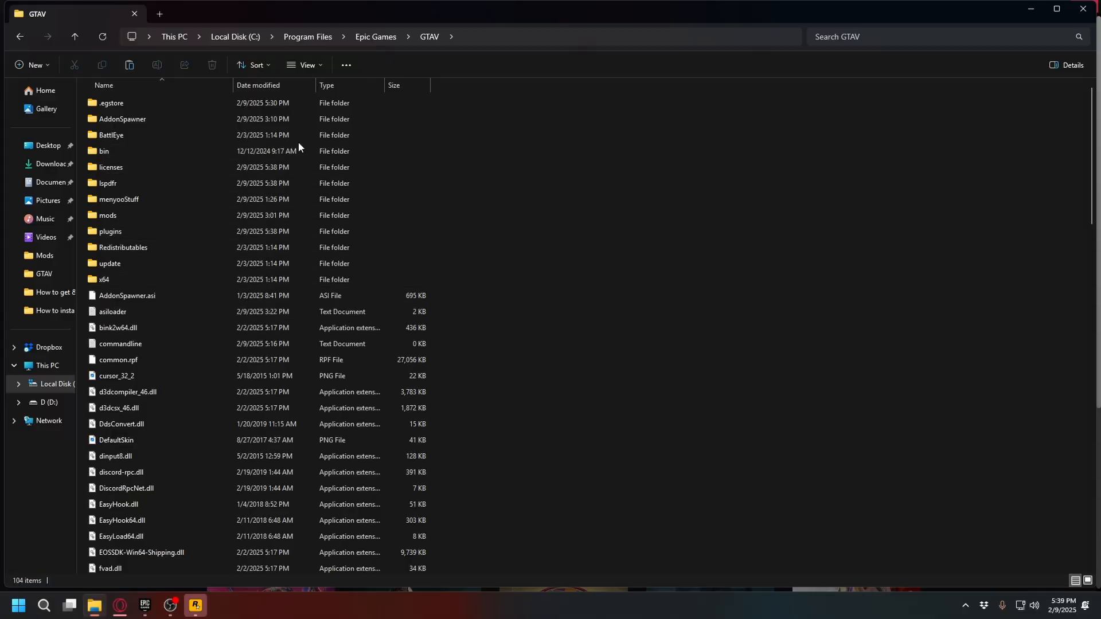
Step: Launch RAGEPluginHook.exe from the GTAV folder
scroll(down, 3)
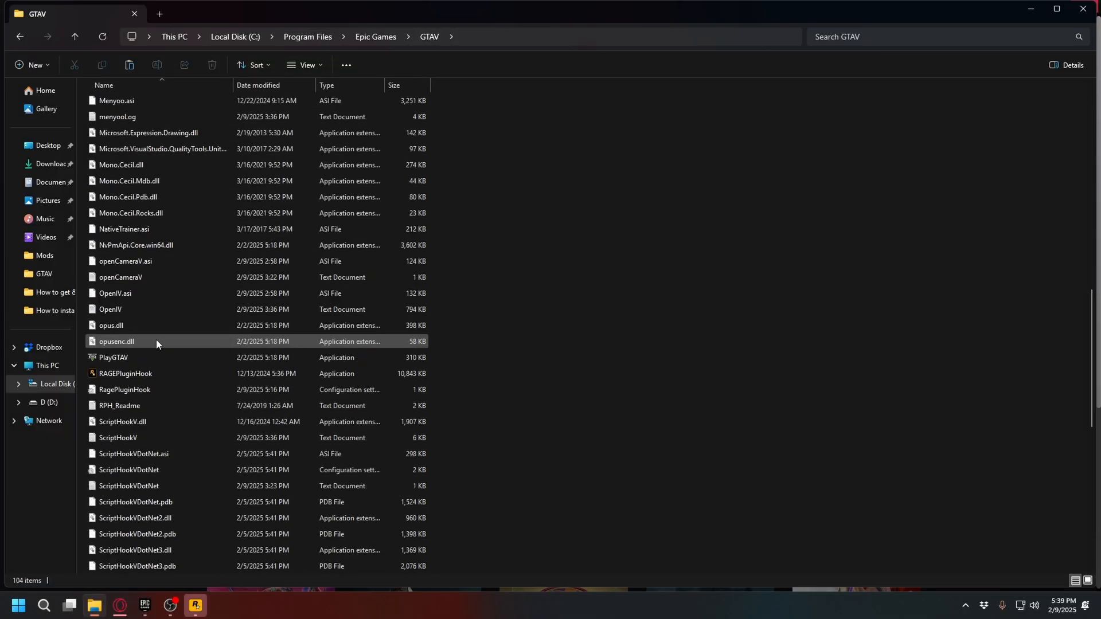
mouse_move(140, 379)
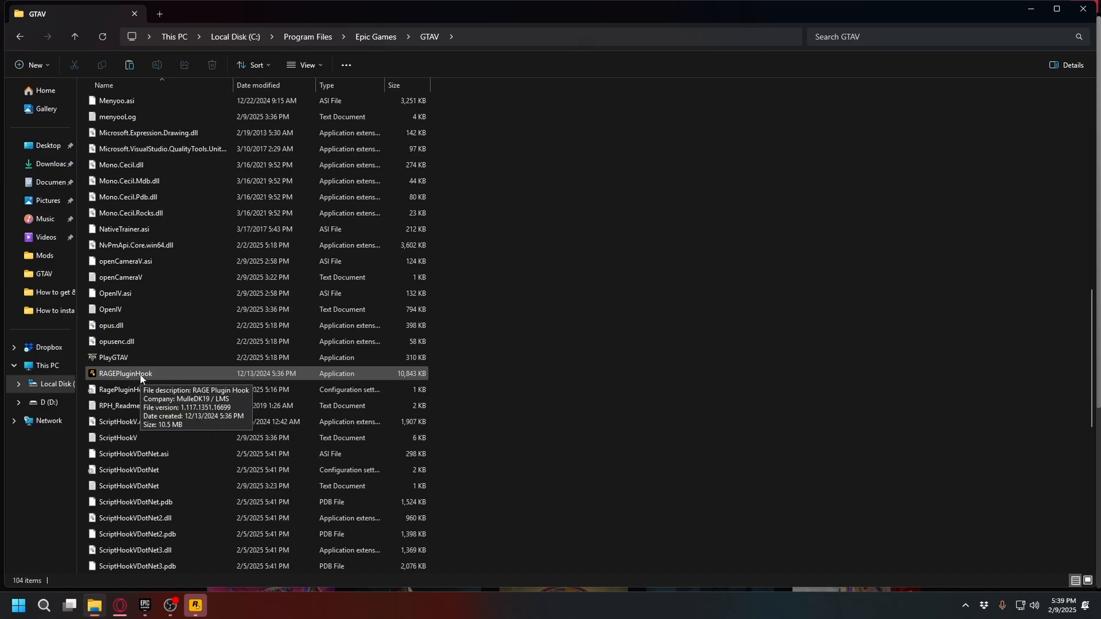
double_click(125, 373)
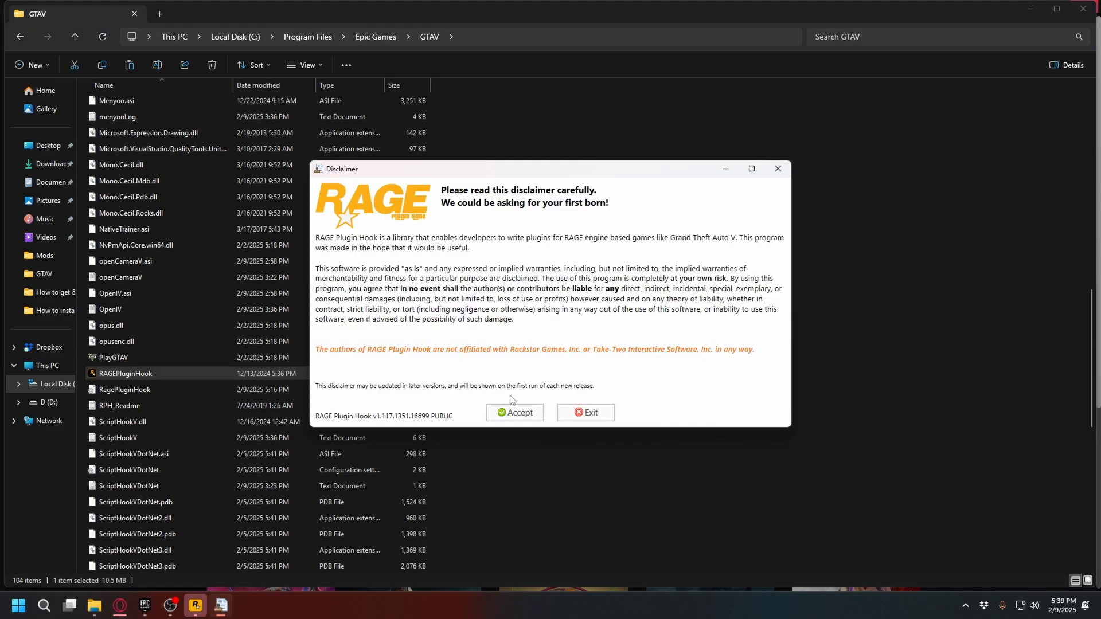
Step: Accept the RAGE Plugin Hook disclaimer and keep the console key as F4
click(515, 412)
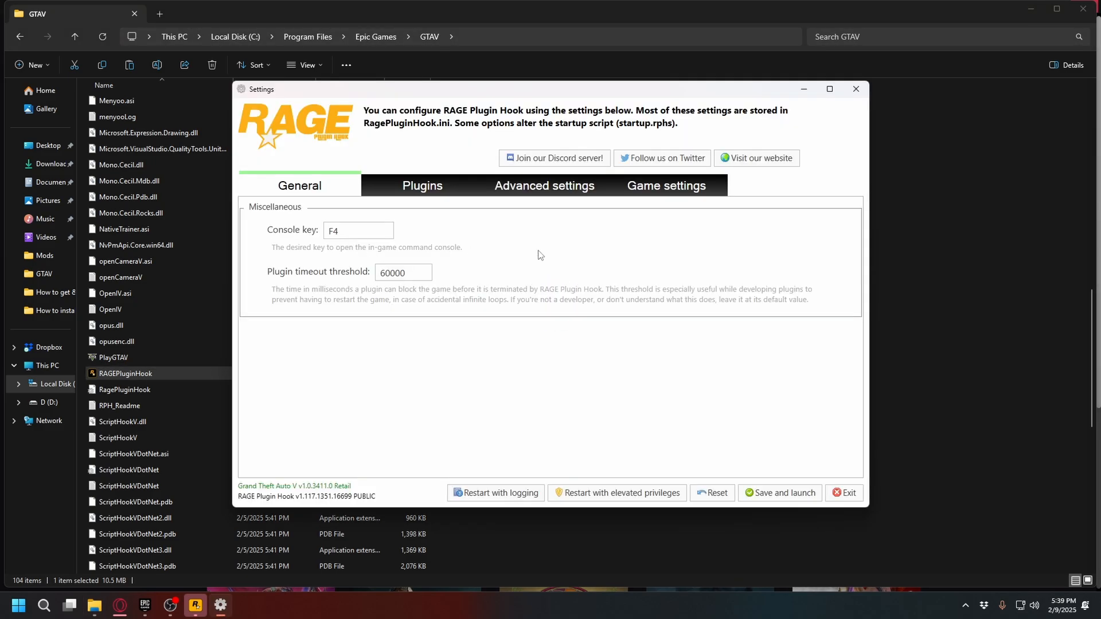
click(358, 229)
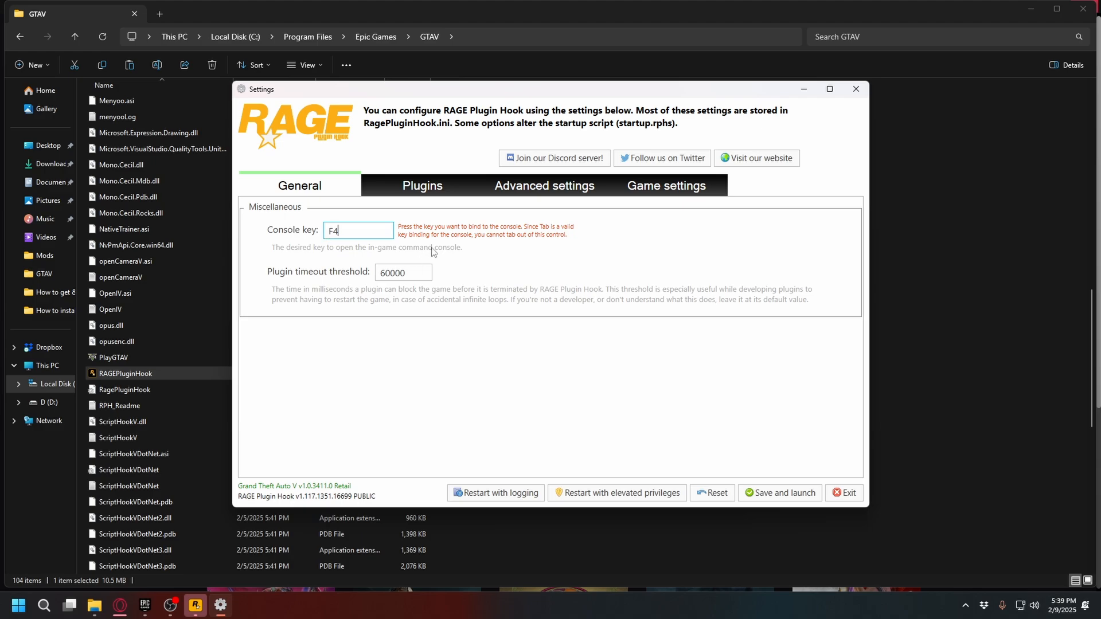
click(402, 273)
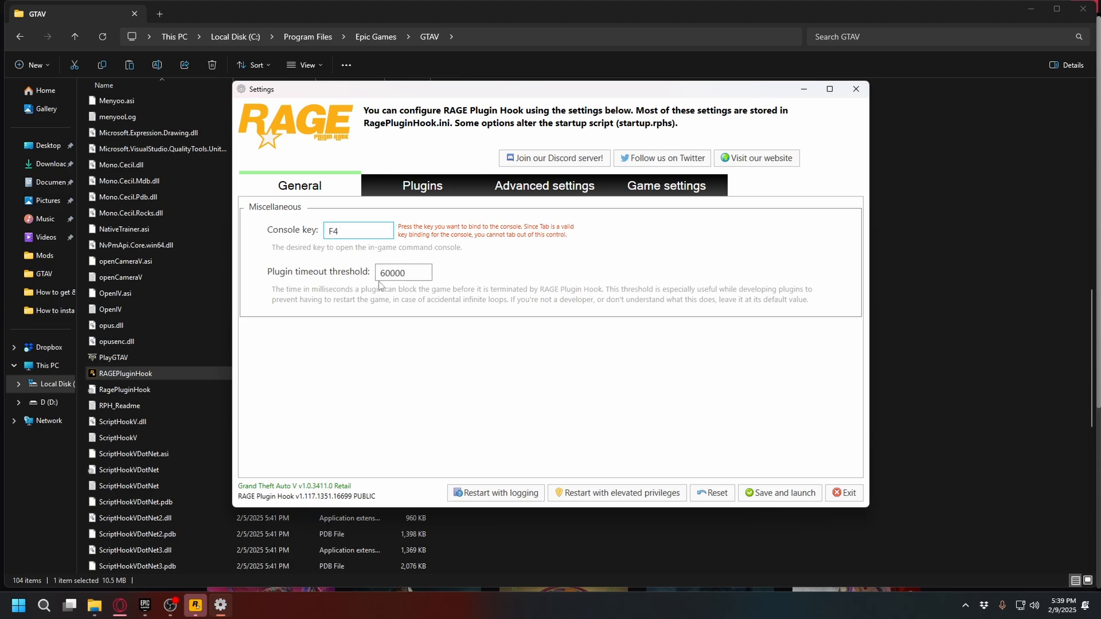
click(403, 273)
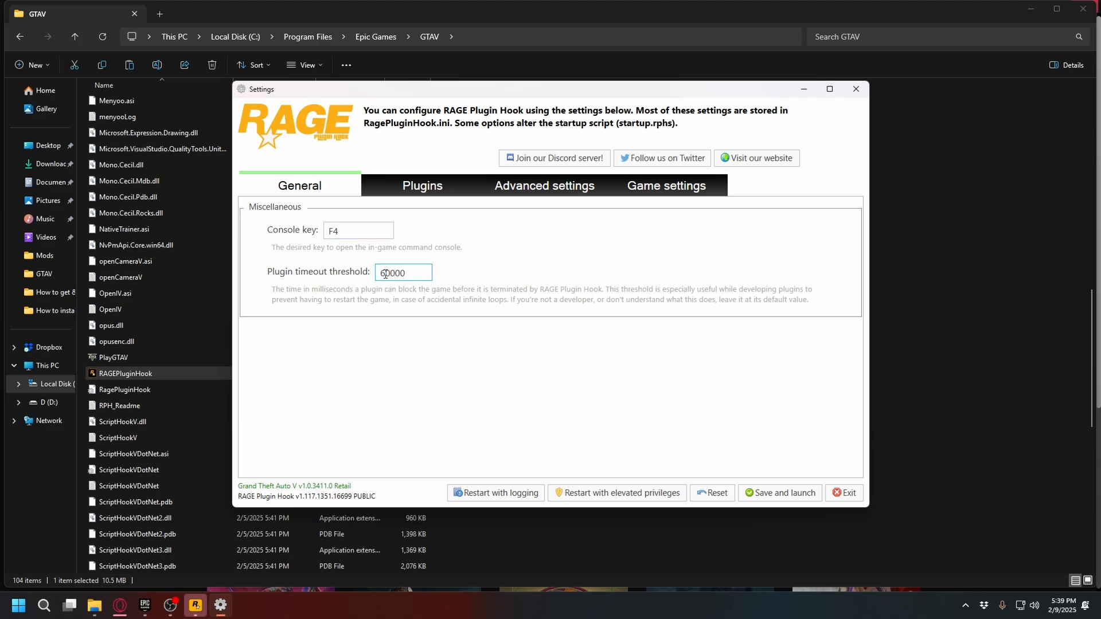
Step: Set plugins to load all on startup, then save and launch the game
click(421, 185)
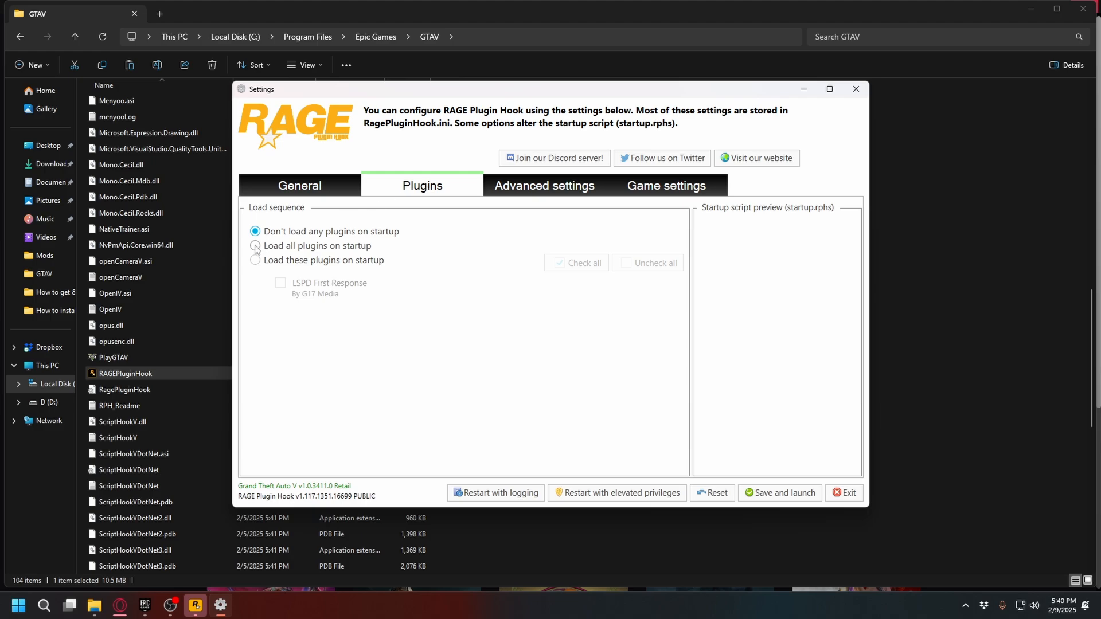
click(255, 246)
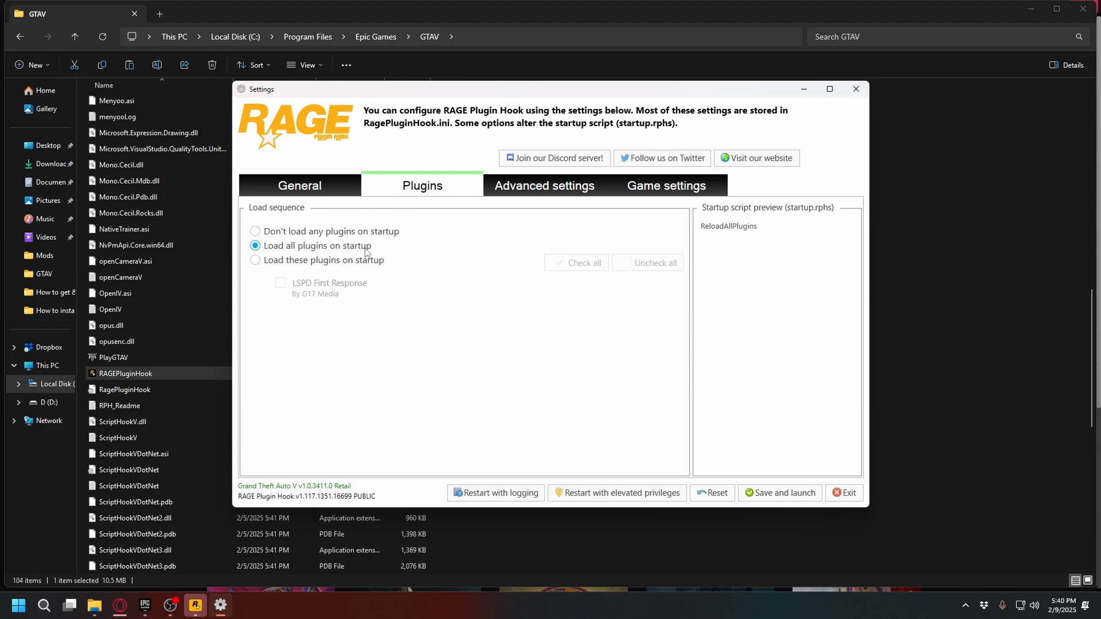
click(300, 185)
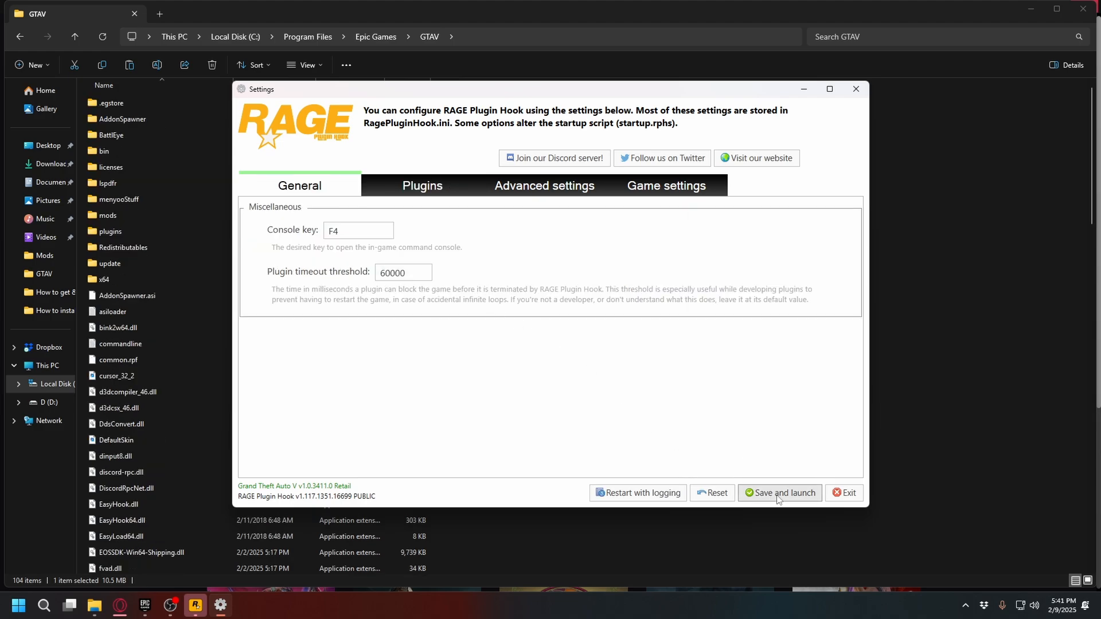
click(780, 492)
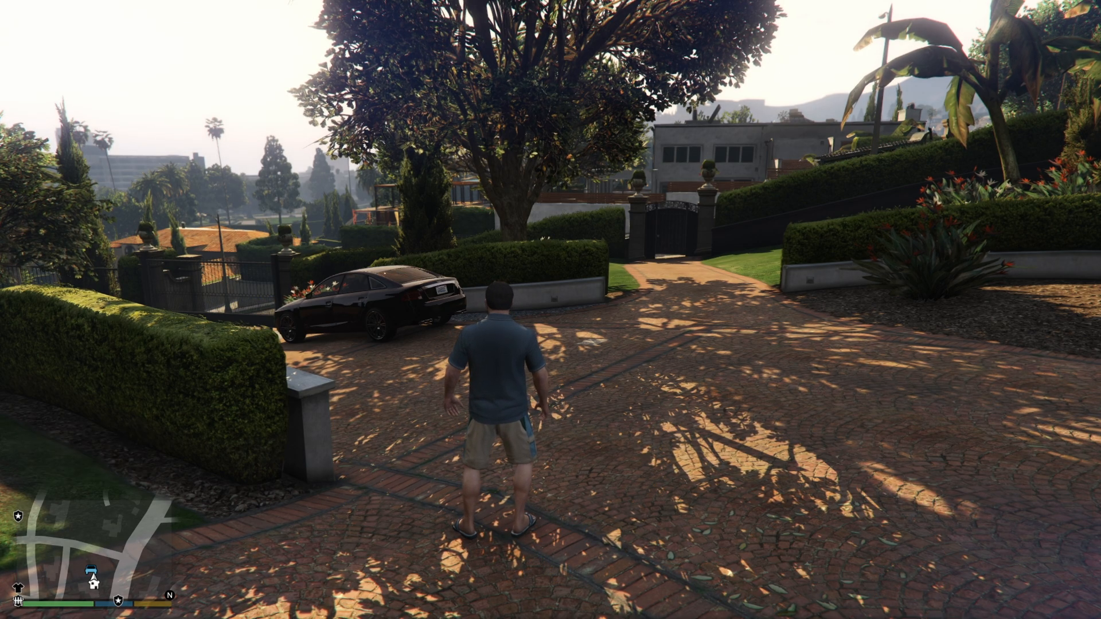
Step: Open the F4 console in-game and enter the 'go' on-duty command
key(F4)
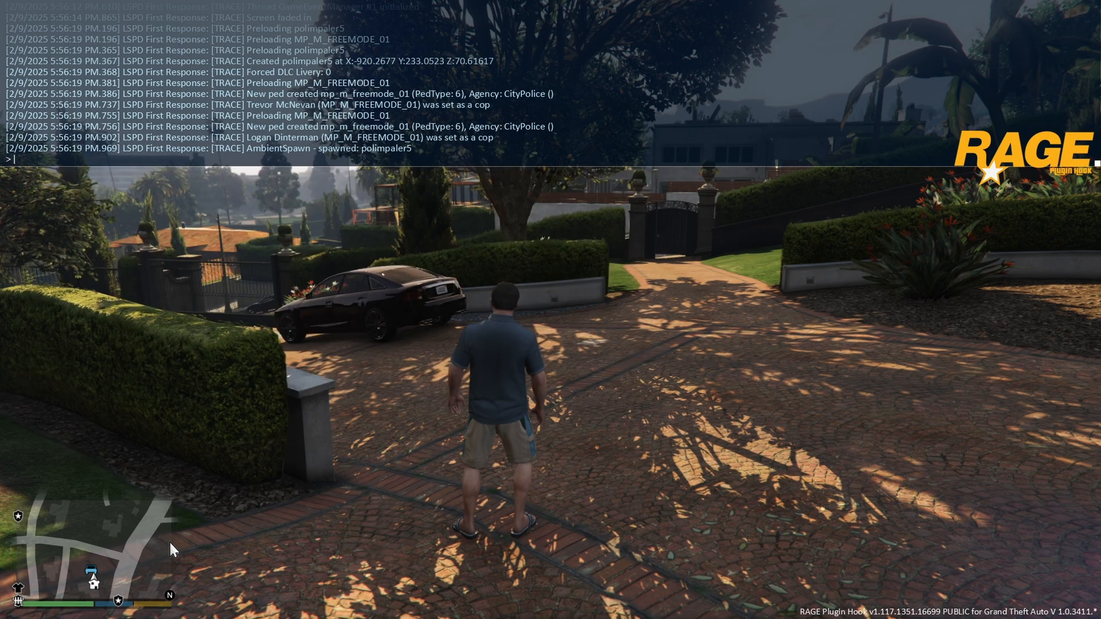
text(go)
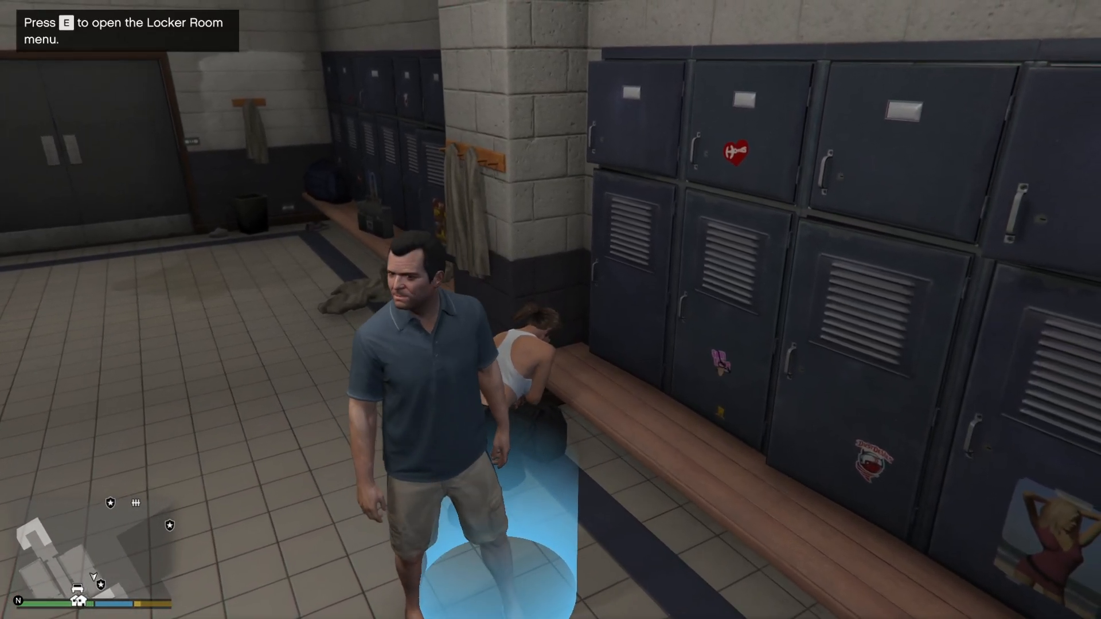
Step: Open the Downtown Police Station locker menu offering Go On Duty with E
key(e)
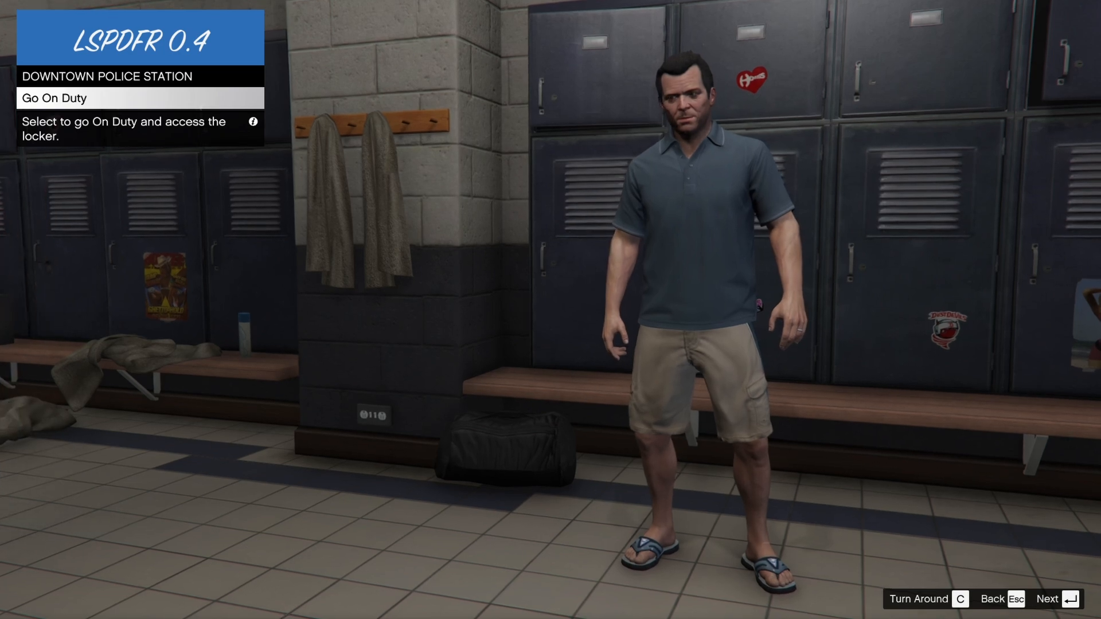